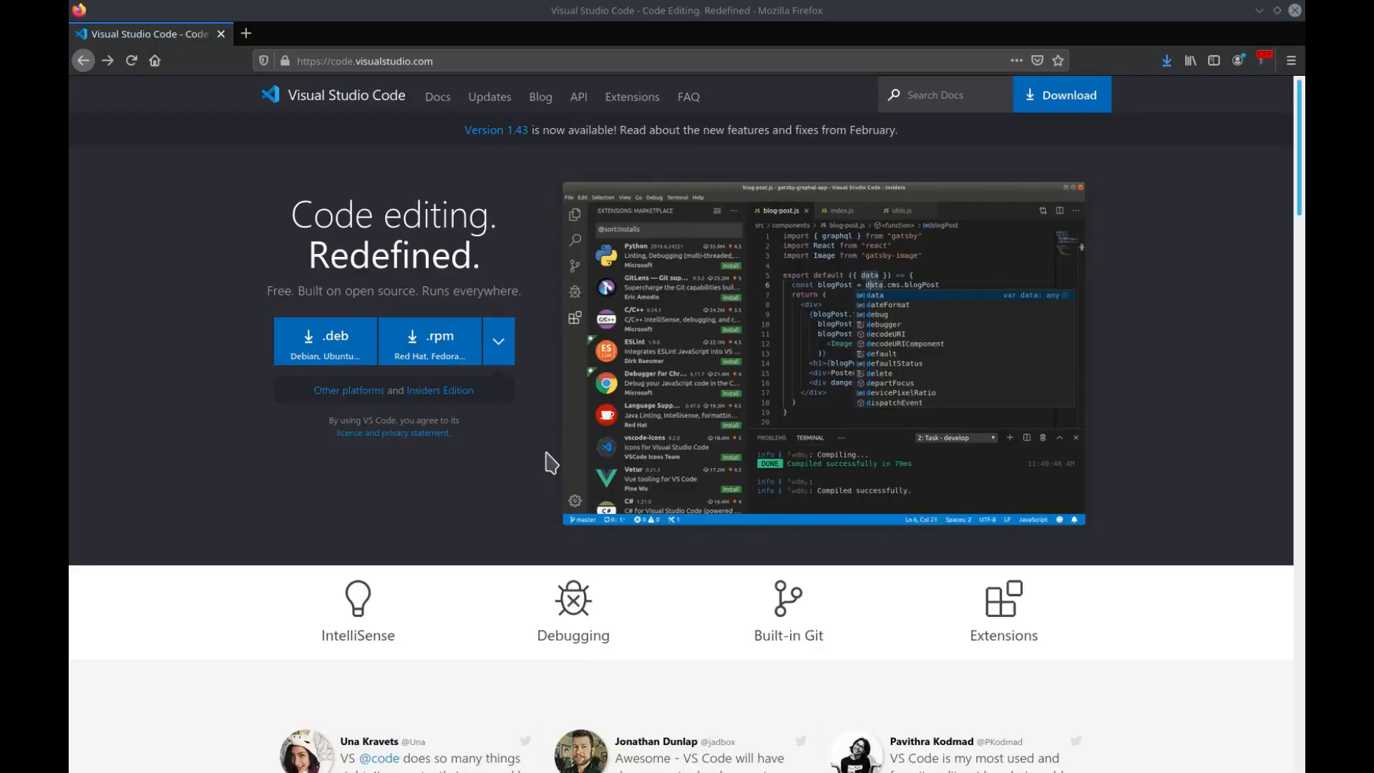
mouse_move(438, 297)
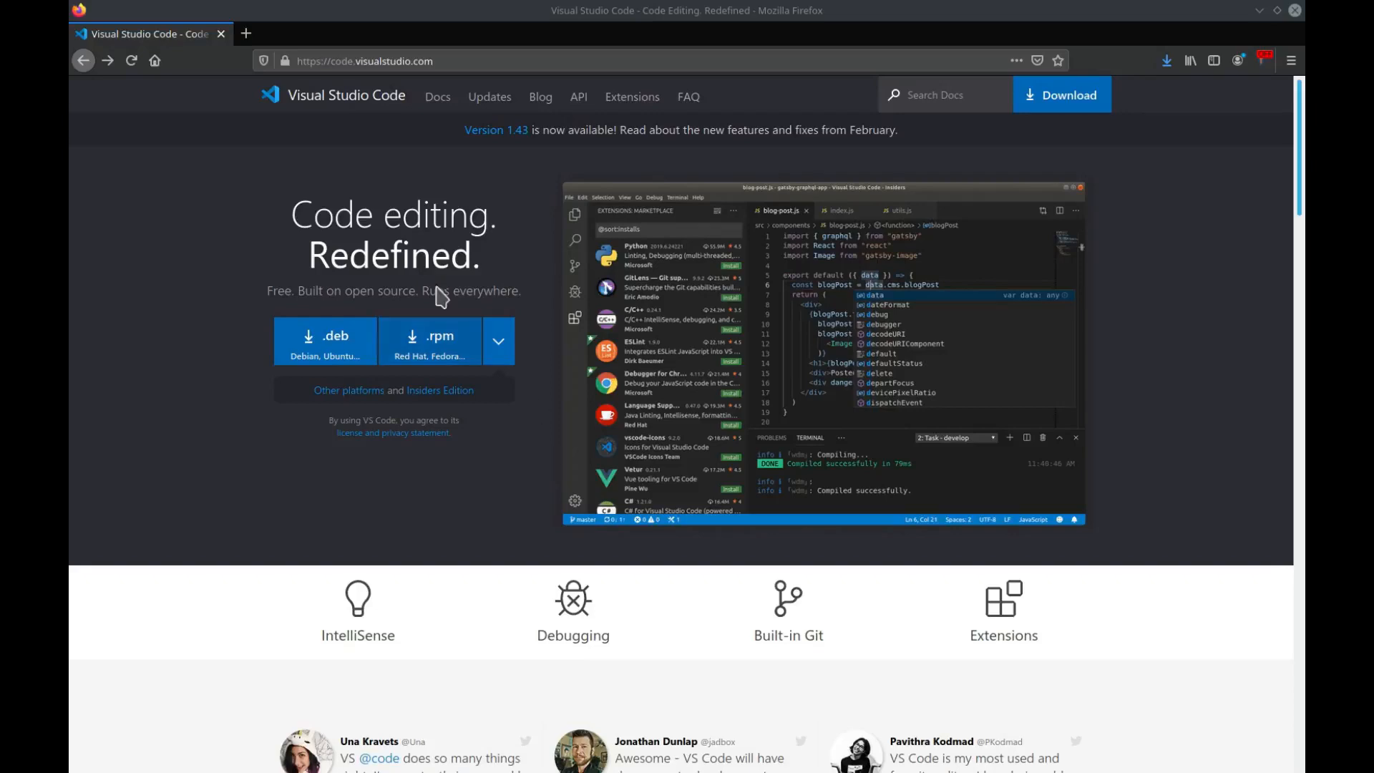
Download the VS Code .deb package for Debian/Ubuntu and choose 'Datei speichern' to save it
left_click(363, 60)
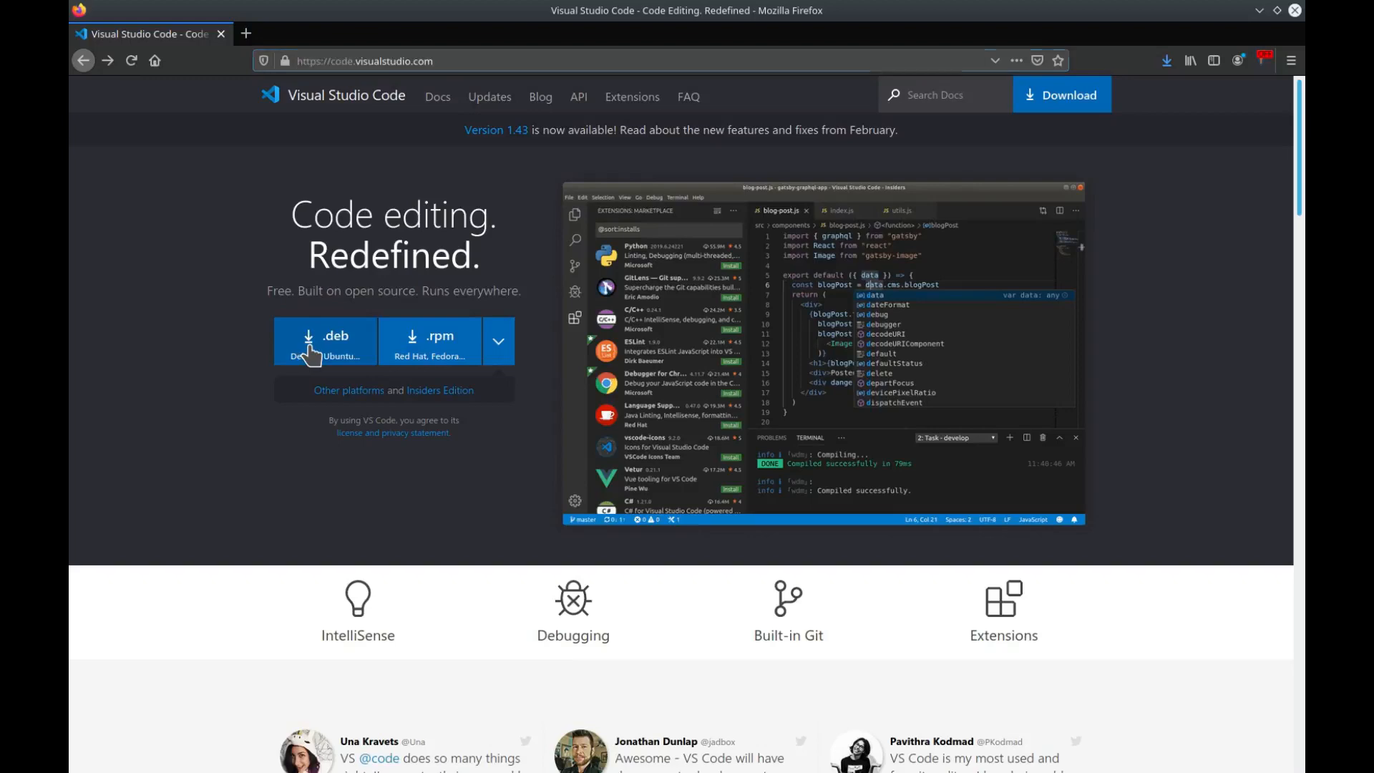
left_click(325, 341)
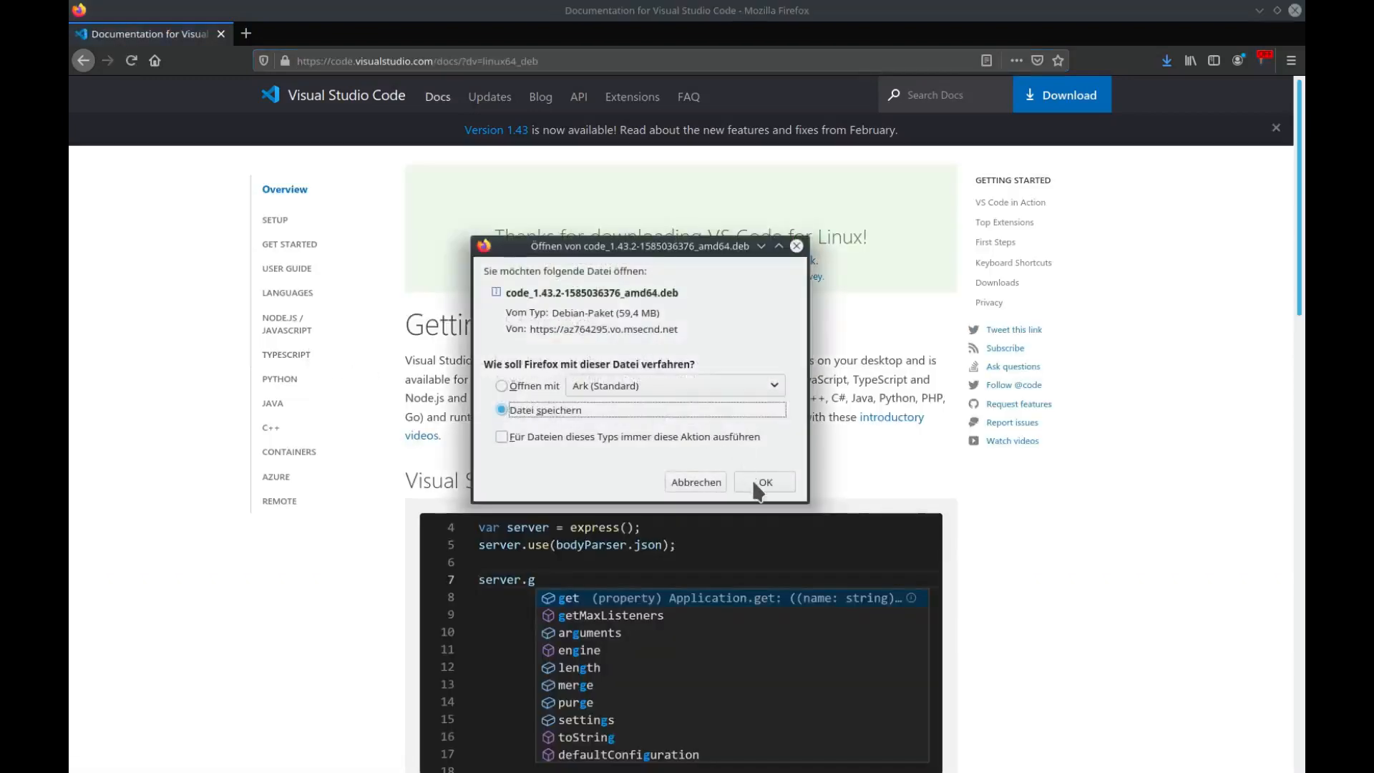
left_click(762, 483)
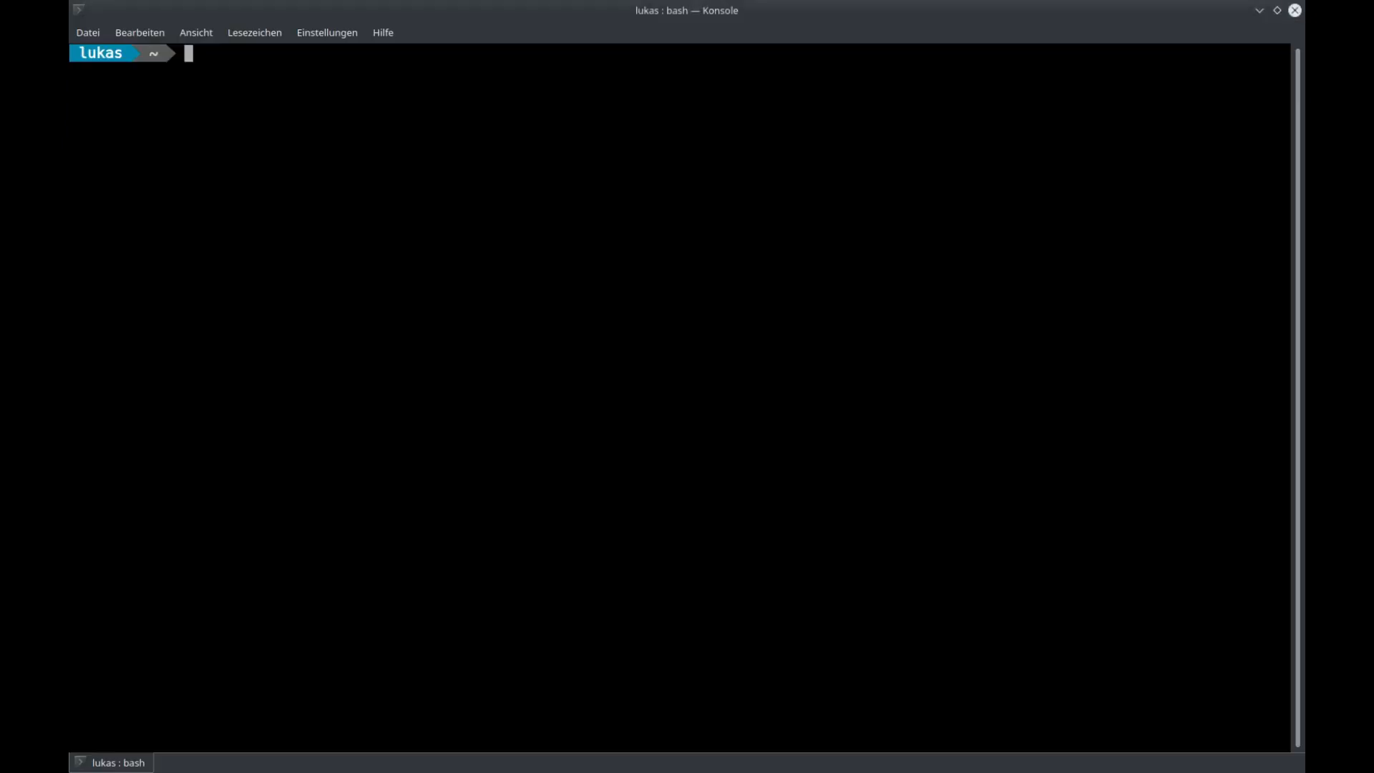
type("cd Vlog/VSCode_Fortran/Video_1_Introduction/Download/")
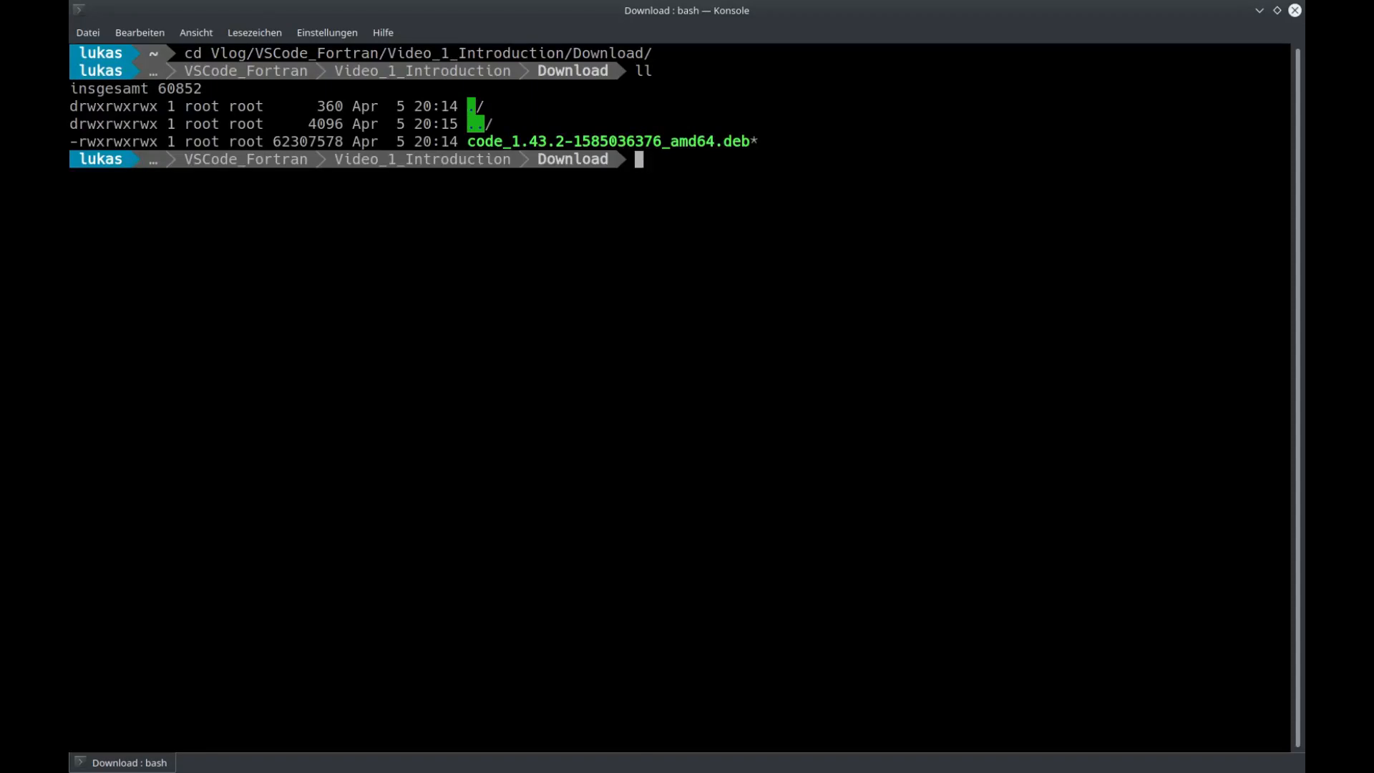
type("sudo apt i")
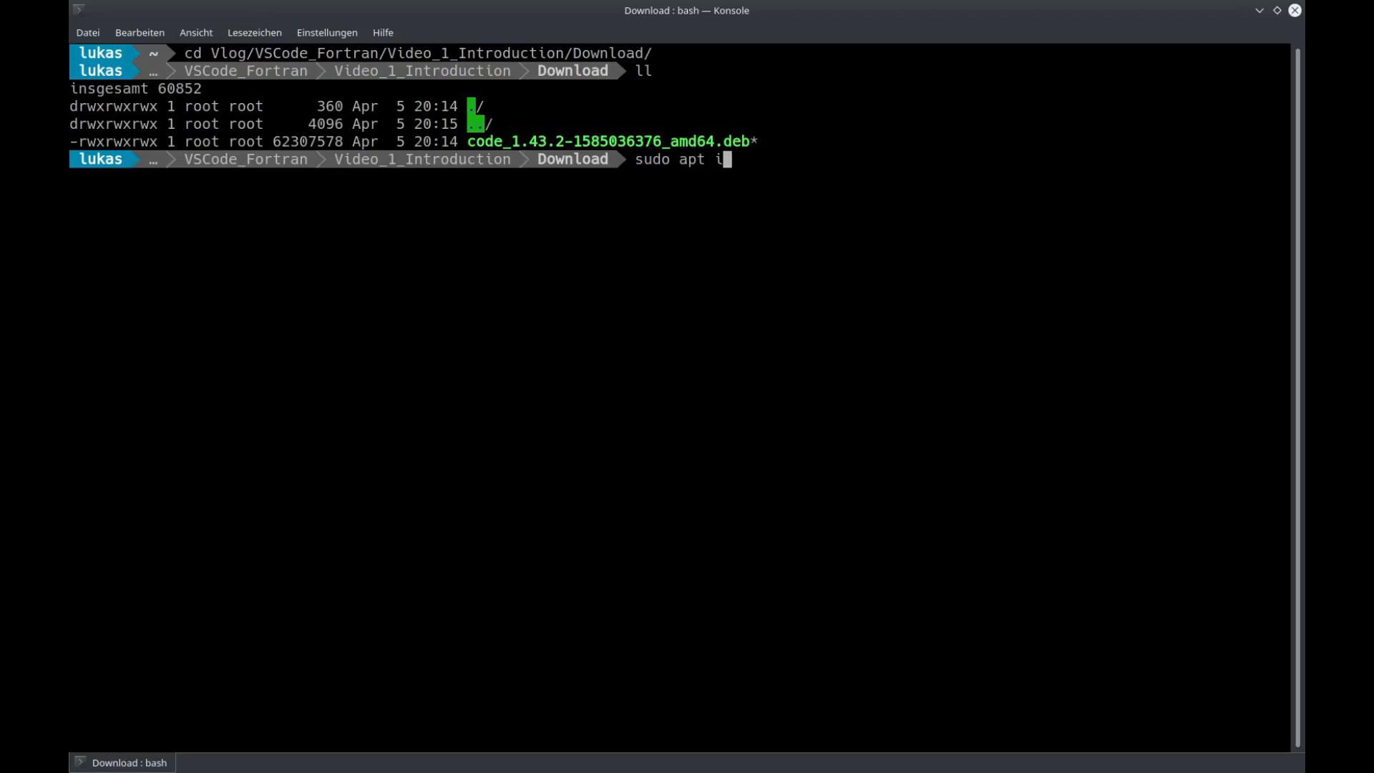
type("nstall")
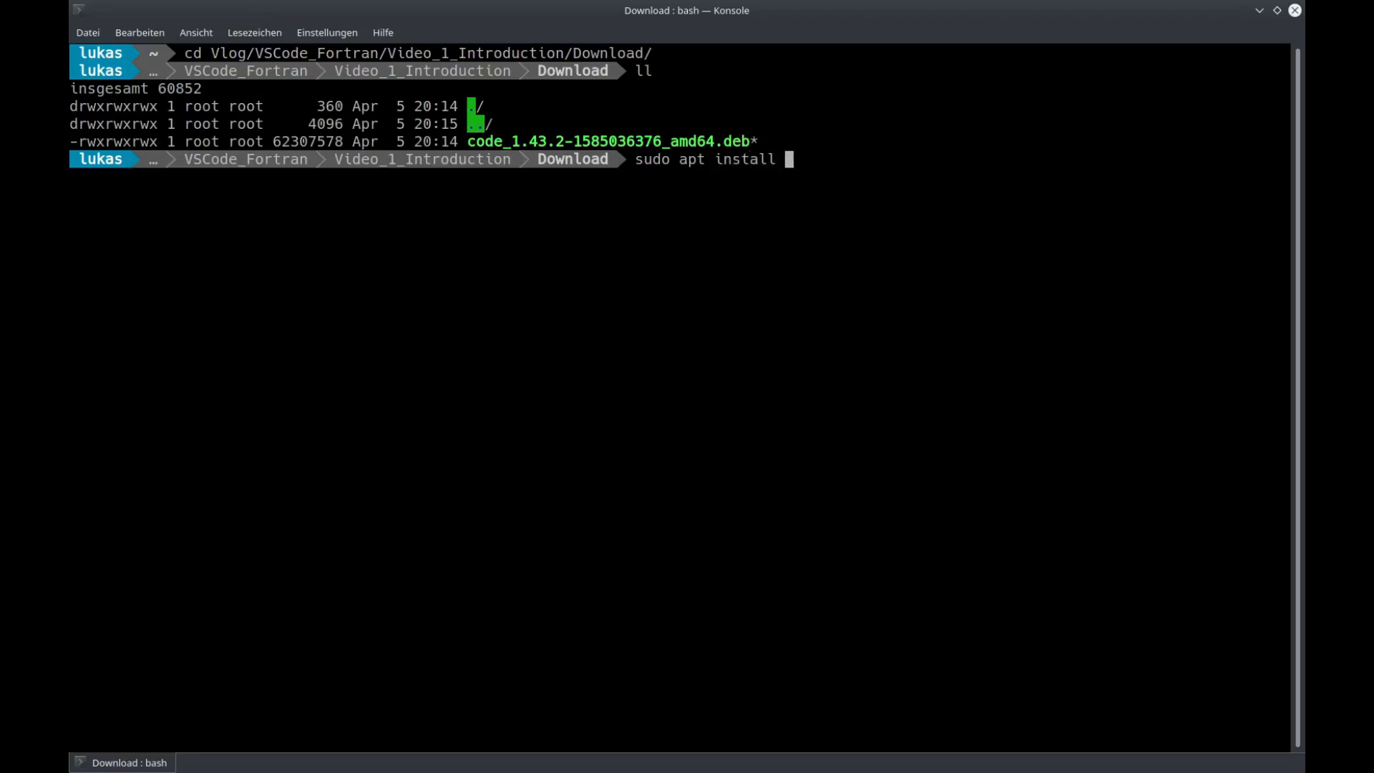
type("./code_1.43.2-1585036376_amd64.deb")
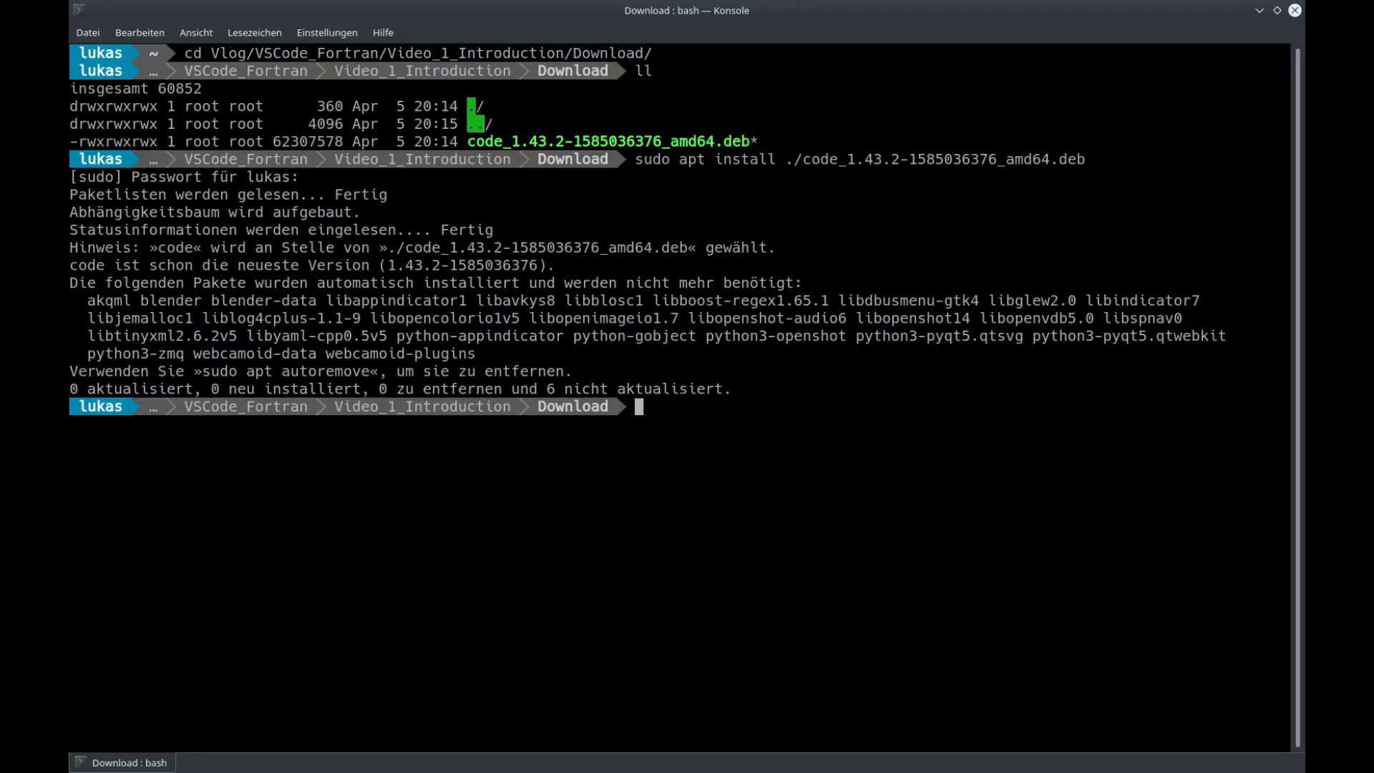
Launch Visual Studio Code with the 'code' command
type("code")
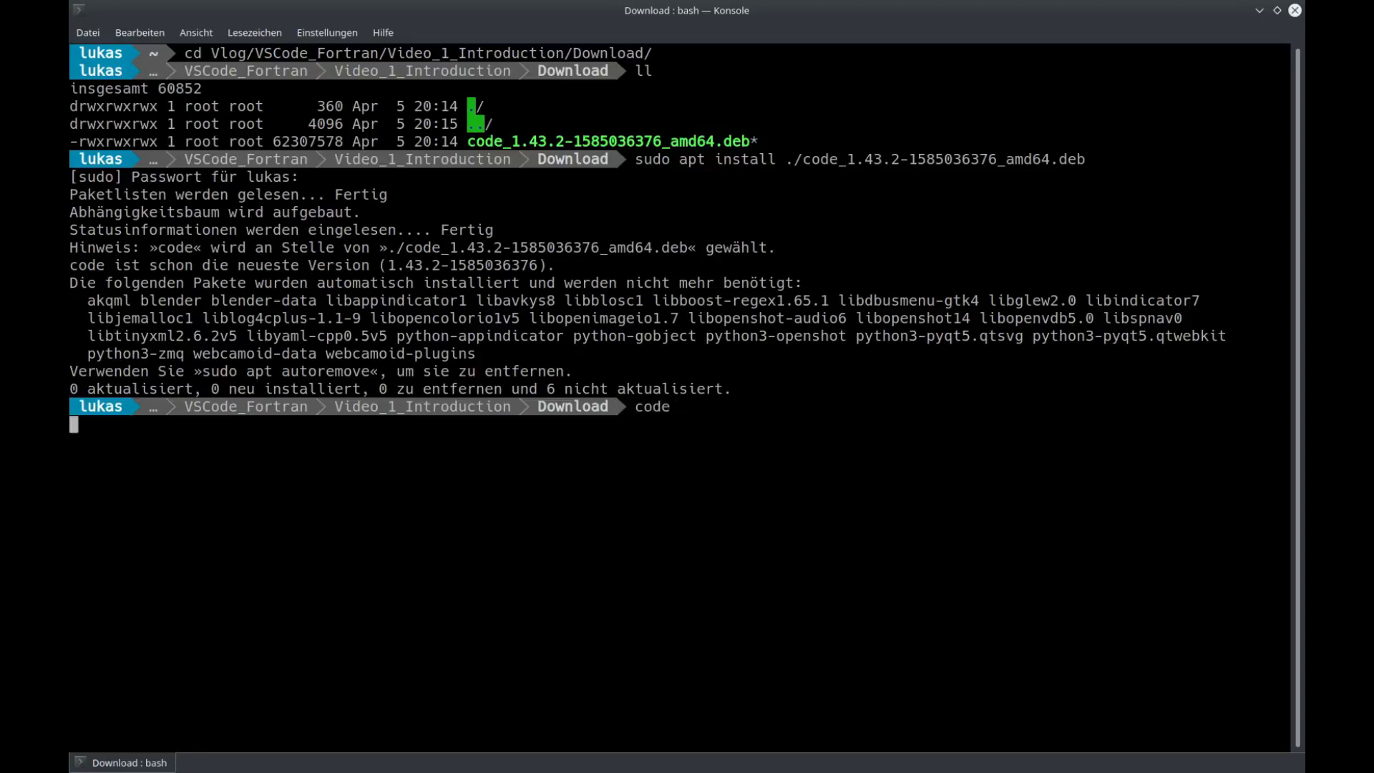